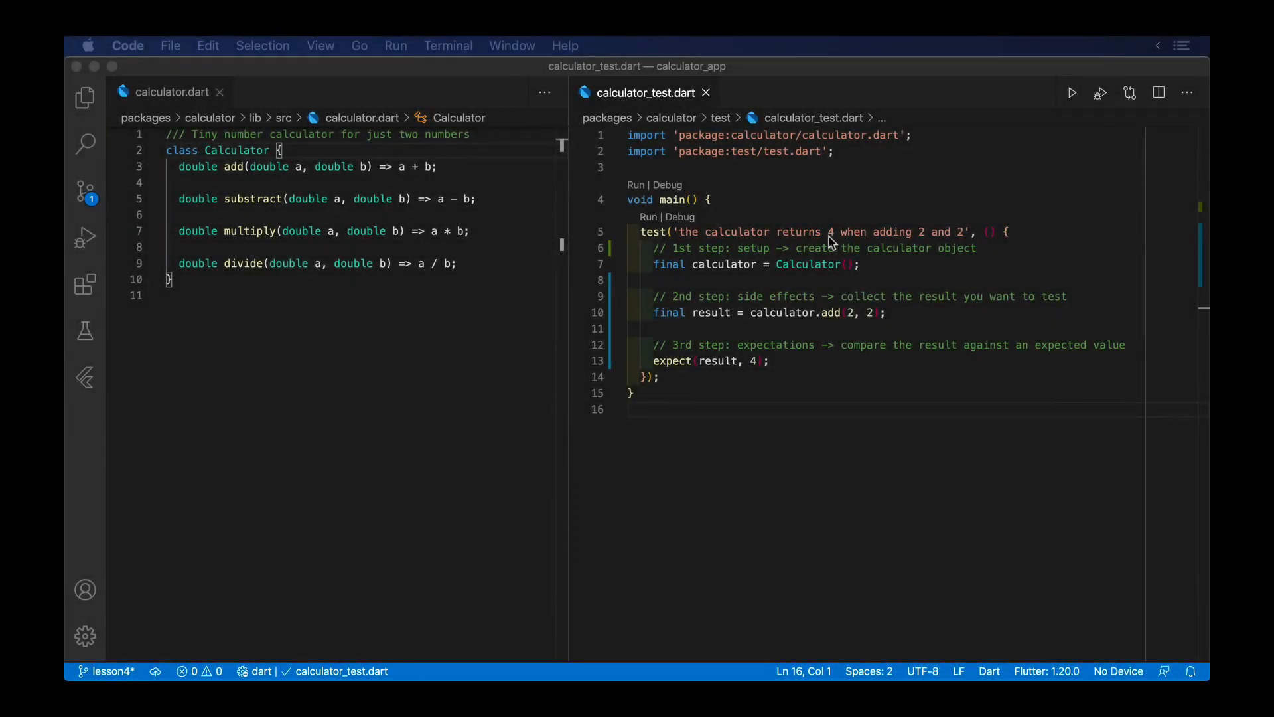
# Step: Insert commented setUpAll, setUp, tearDown and tearDownAll hooks at the top of main() in calculator_test.dart
pyautogui.click(900, 264)
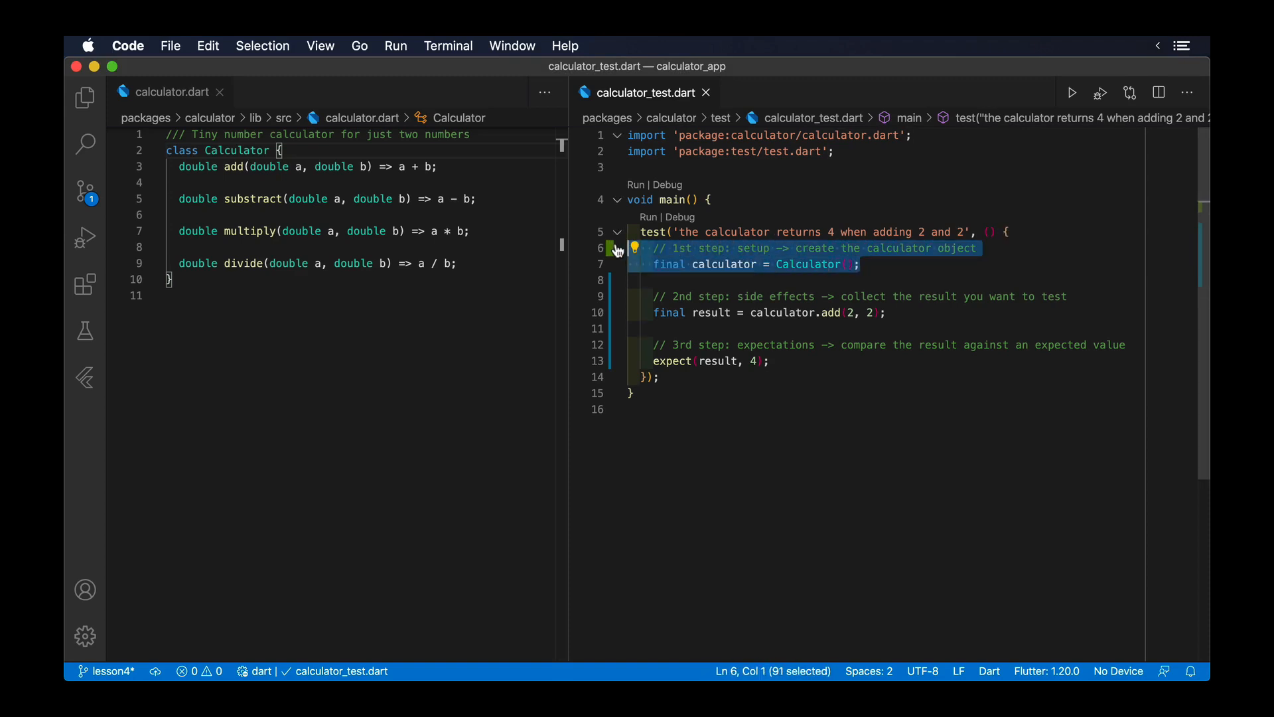
pyautogui.moveTo(979, 224)
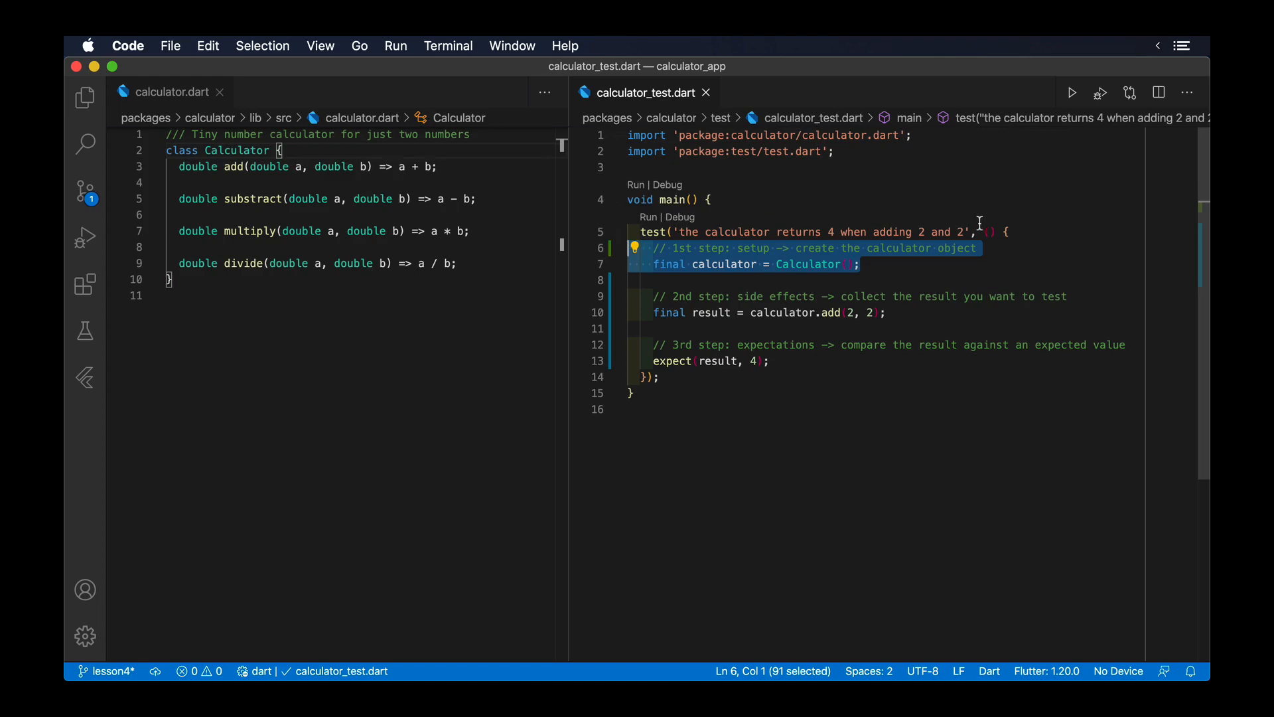
pyautogui.moveTo(750, 199)
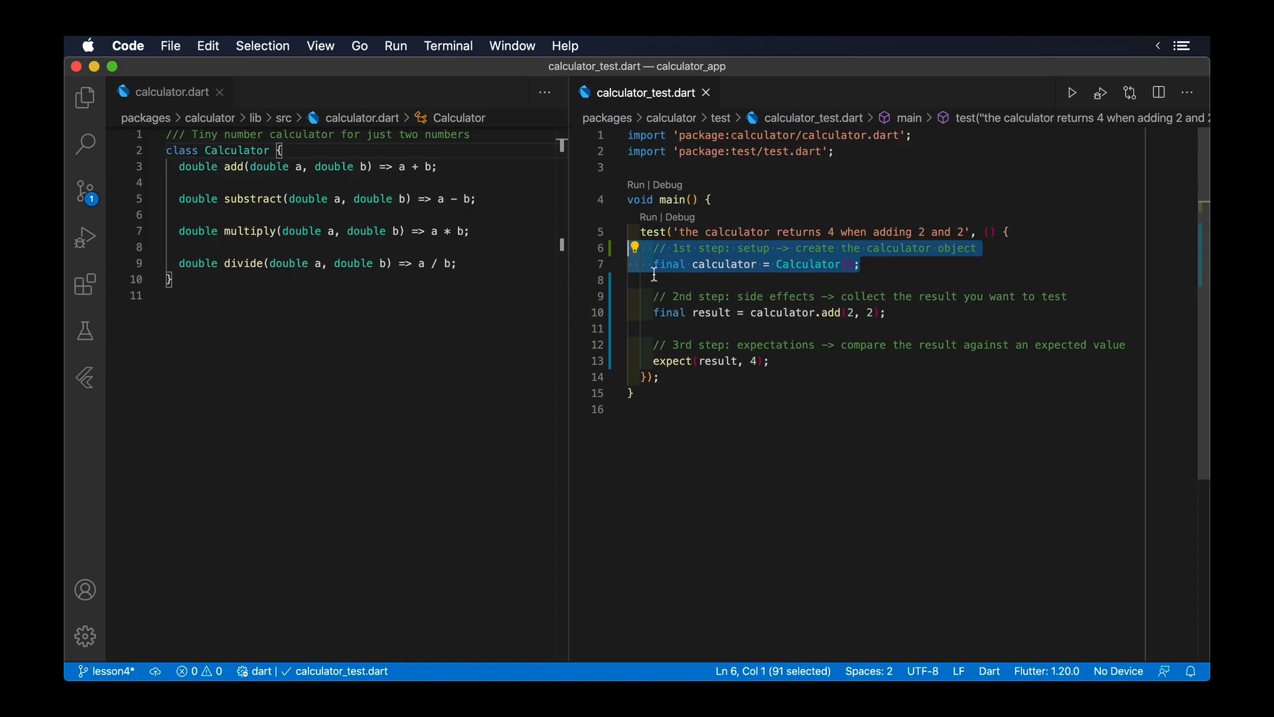
pyautogui.moveTo(644, 257)
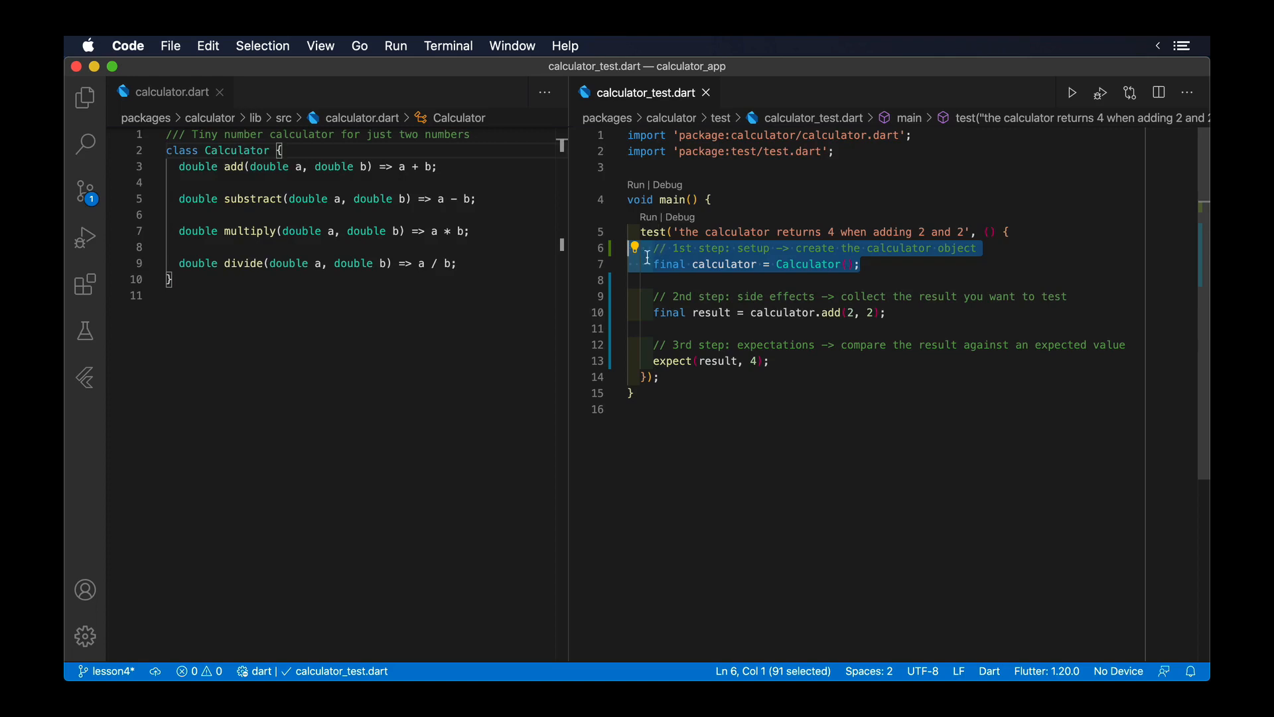
pyautogui.click(888, 311)
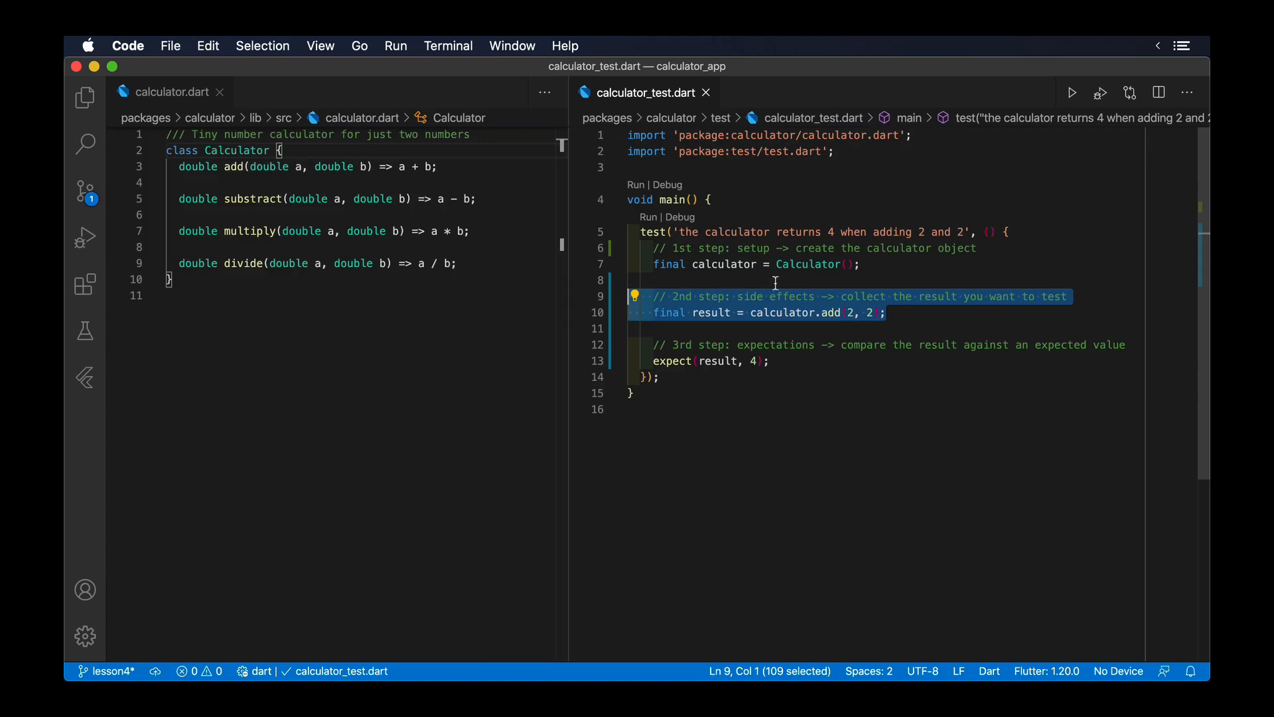
pyautogui.moveTo(788, 336)
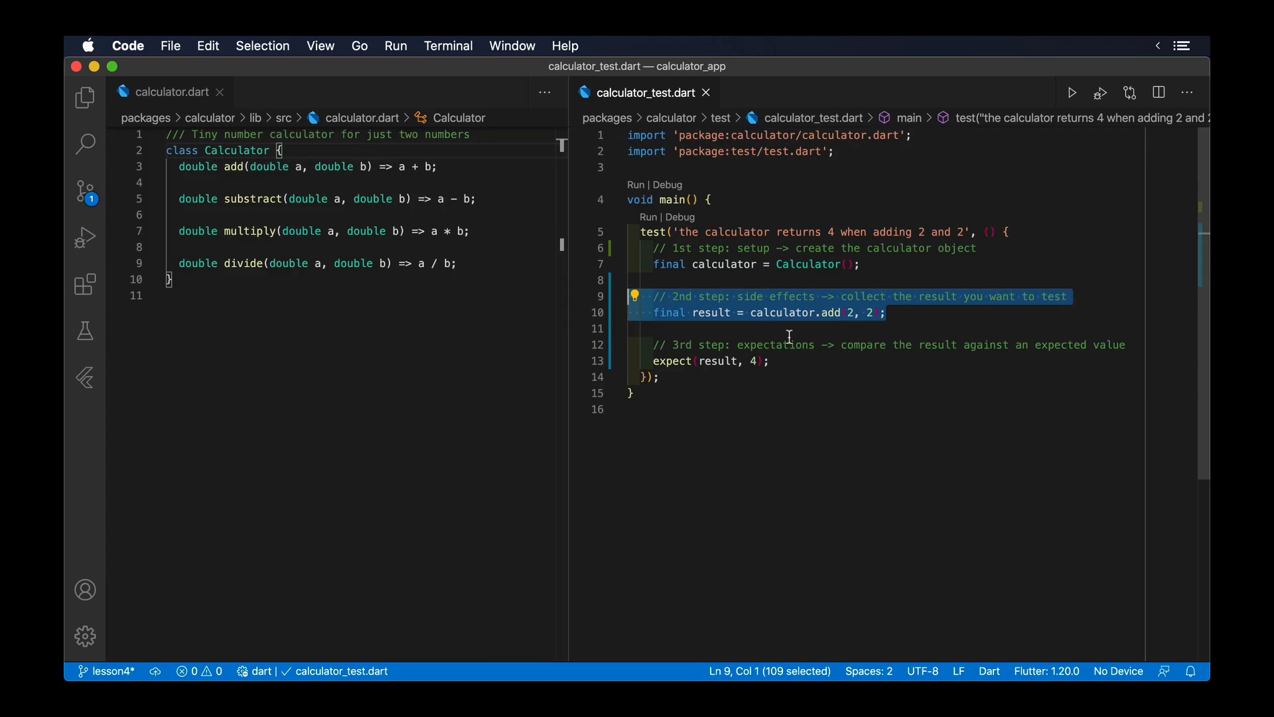
pyautogui.moveTo(1032, 289)
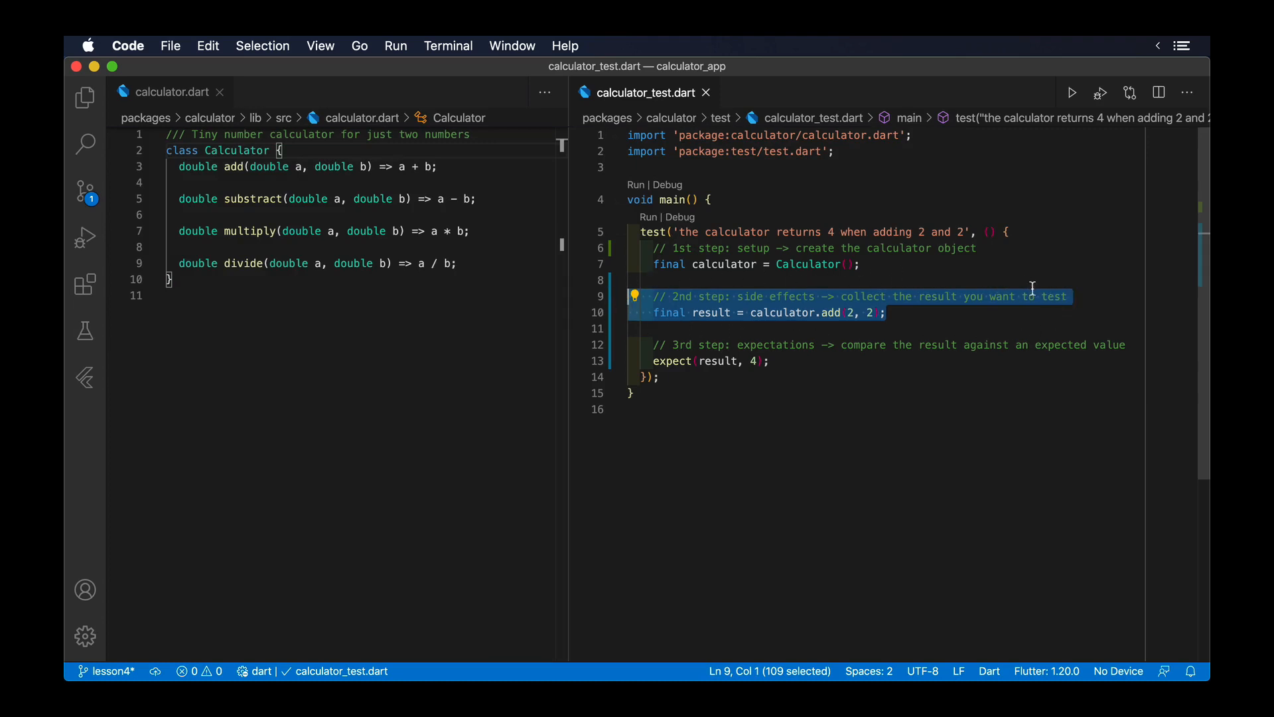
pyautogui.moveTo(617, 307)
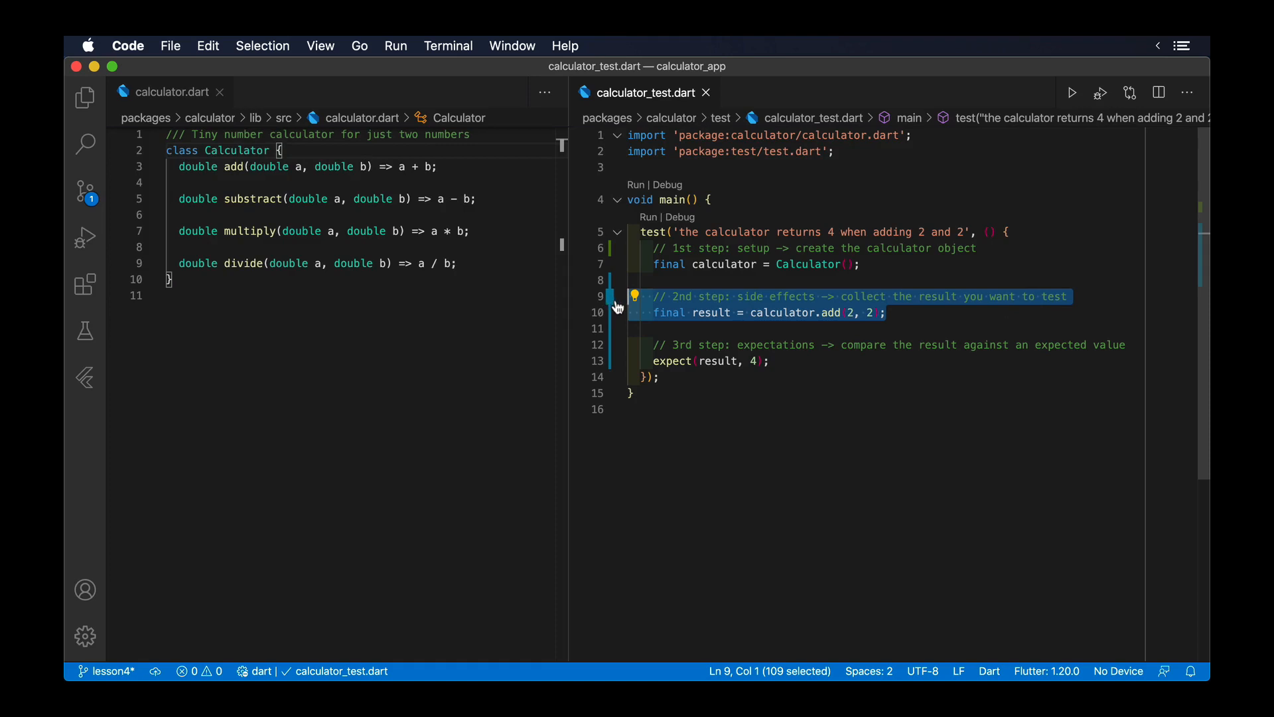
pyautogui.moveTo(634, 296)
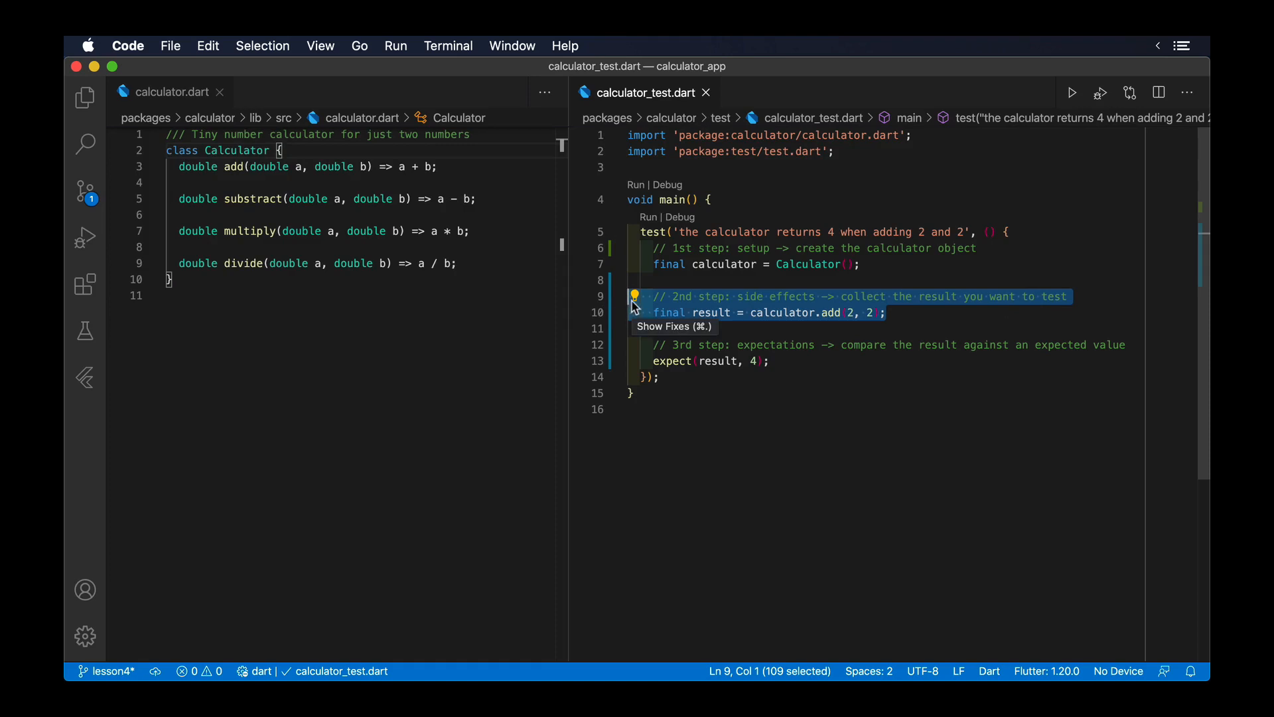
pyautogui.moveTo(768, 402)
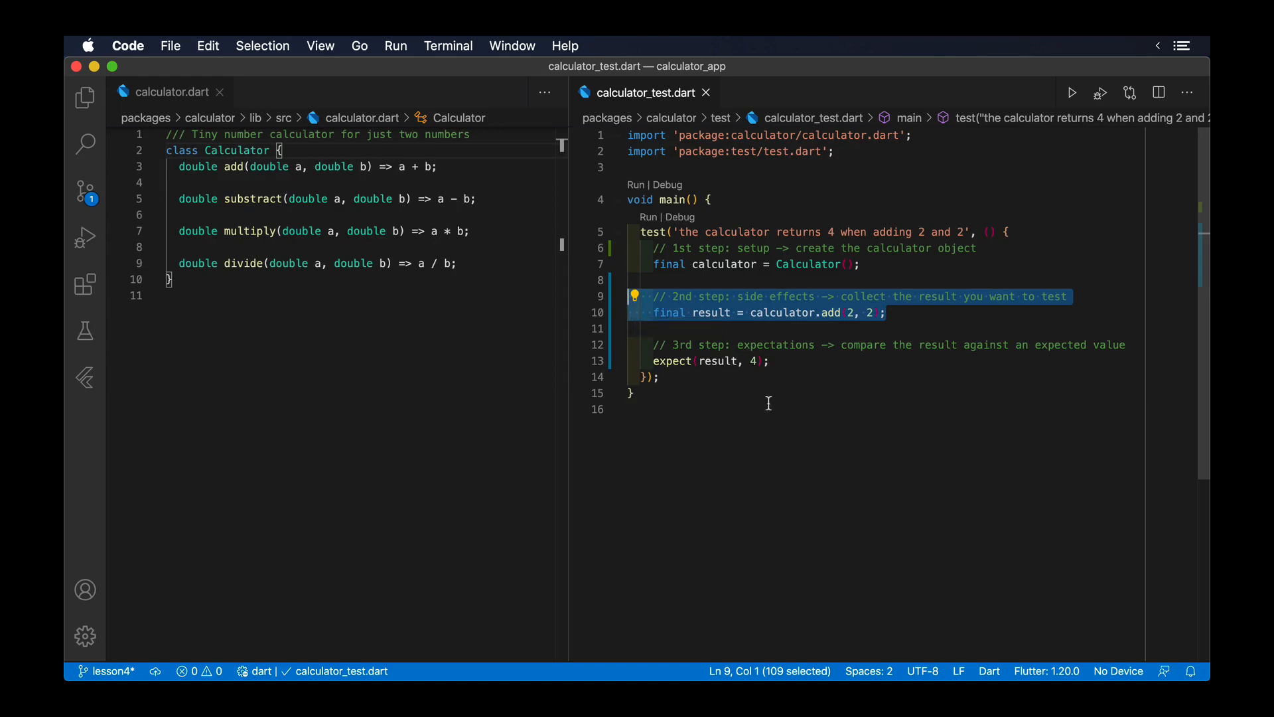
pyautogui.moveTo(803, 402)
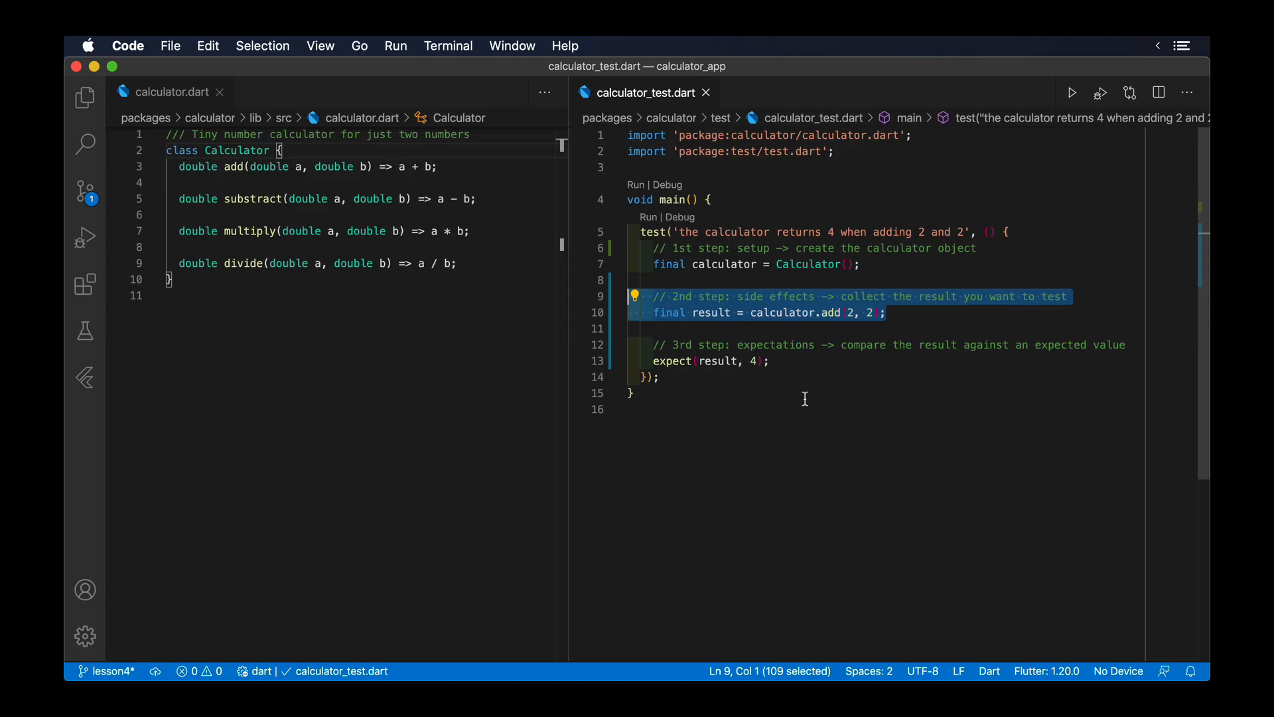
pyautogui.moveTo(803, 363)
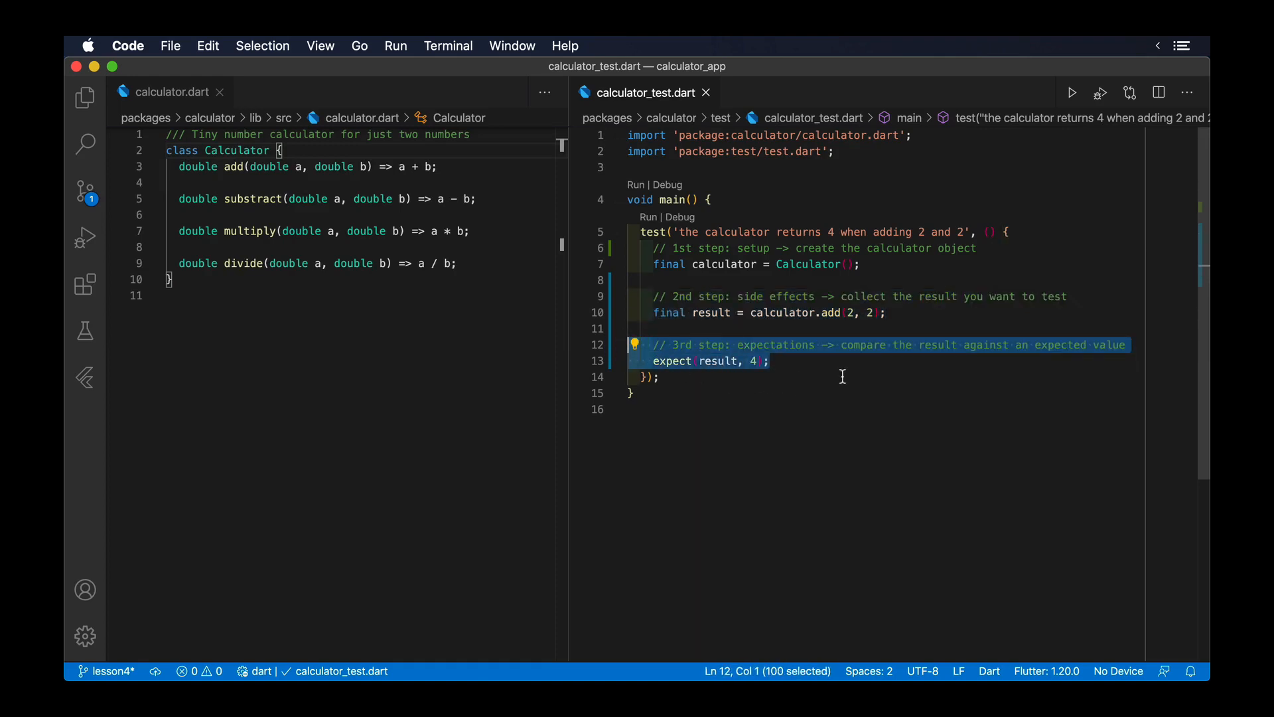
pyautogui.moveTo(862, 367)
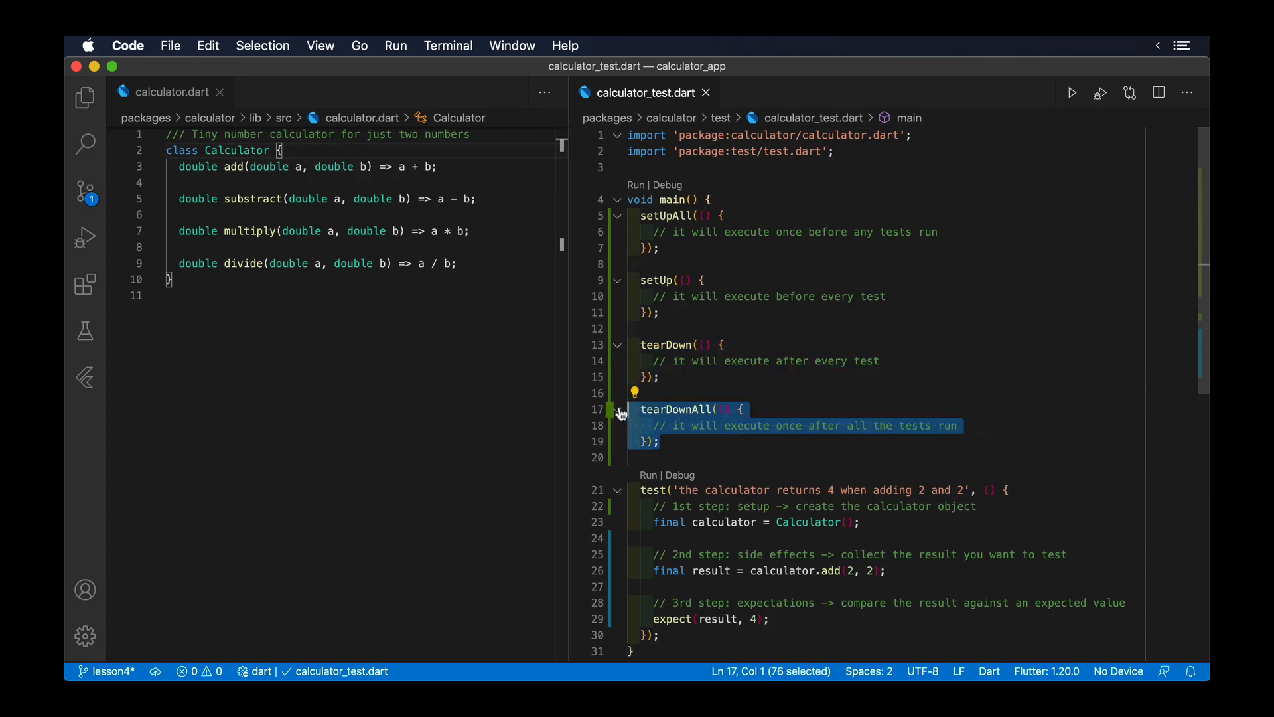
pyautogui.click(1051, 328)
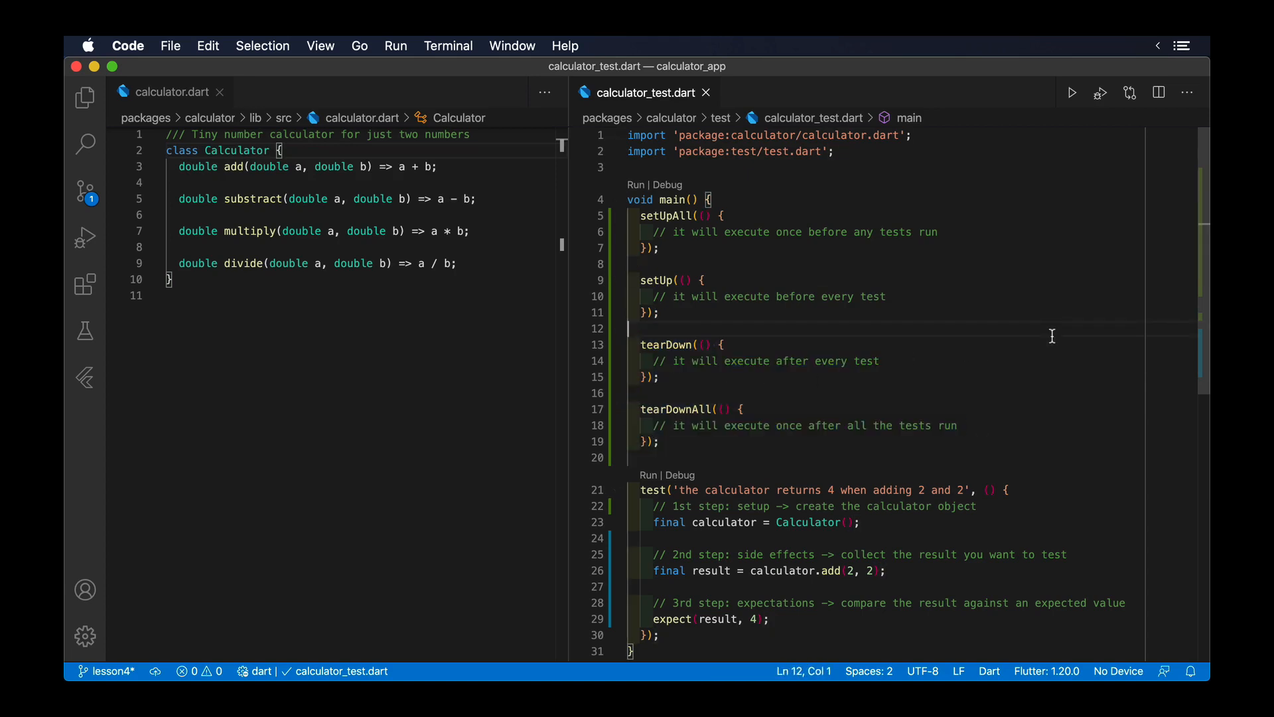